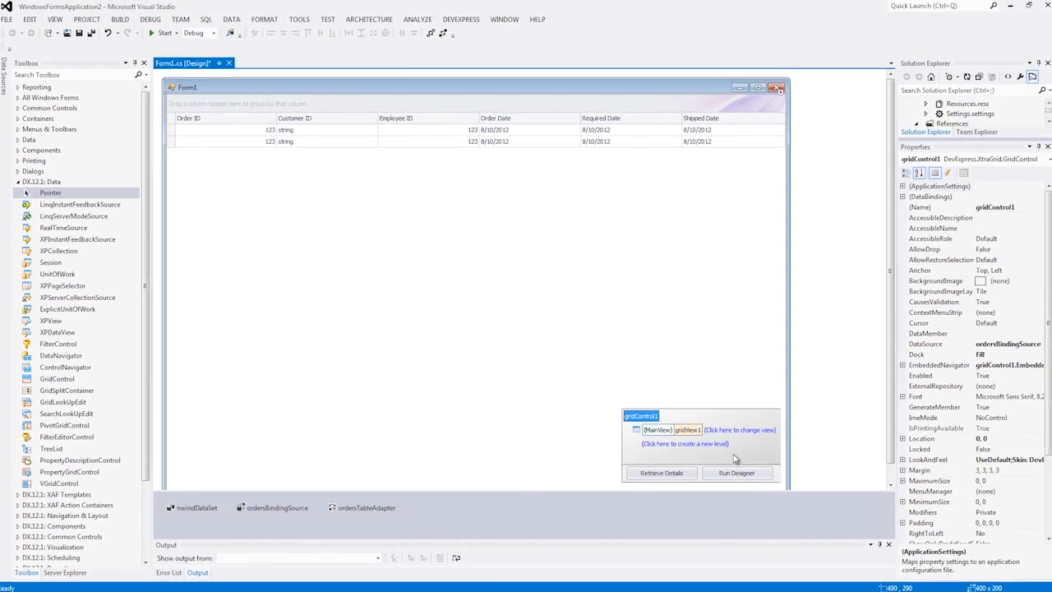
Step: Open gridControl1's Run Designer and show its In-place Editor Repository page
click(737, 472)
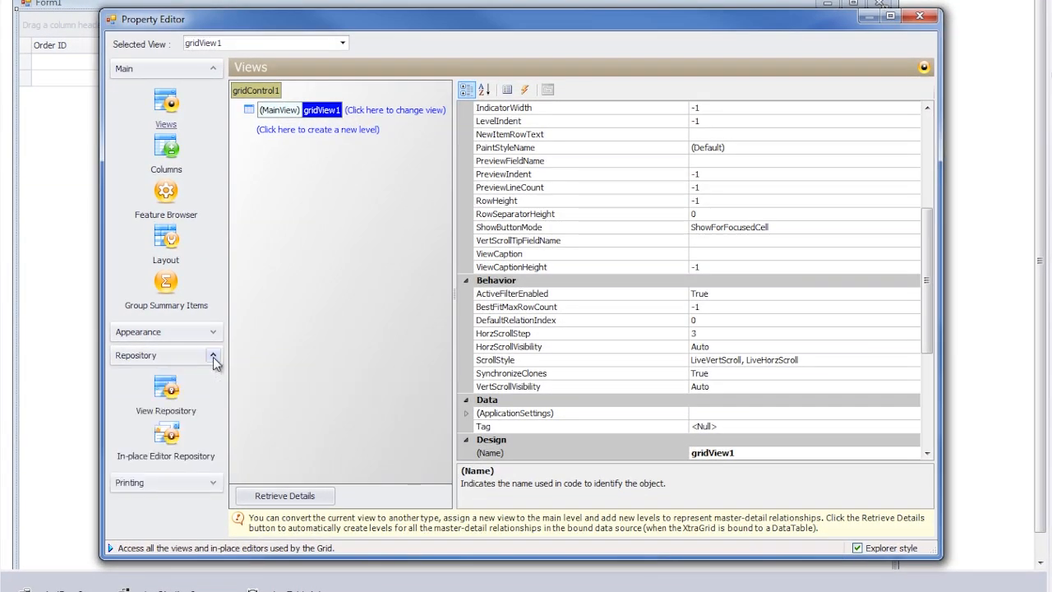
mouse_move(166, 439)
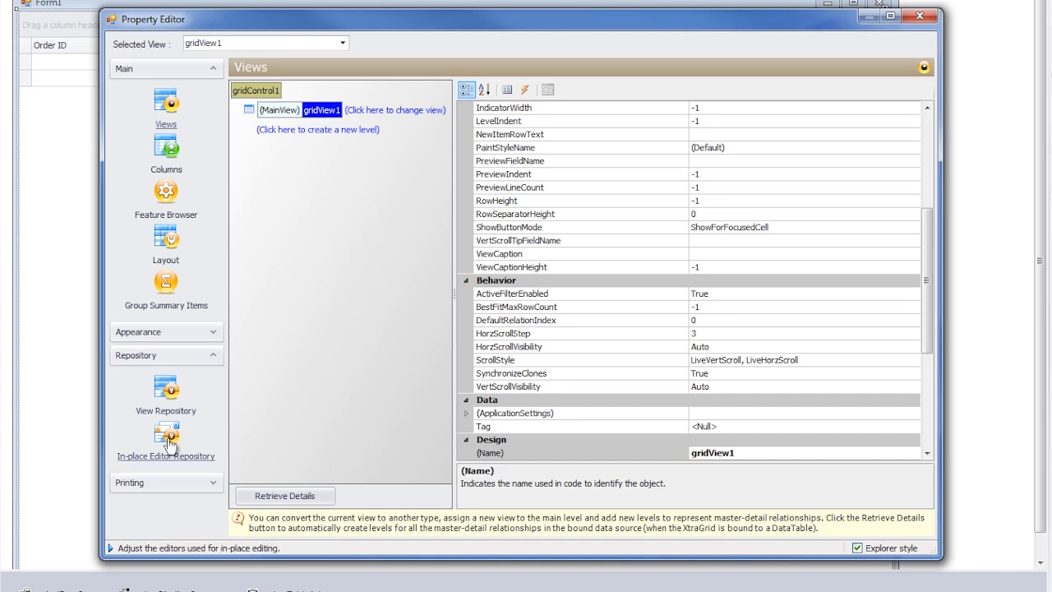
click(165, 435)
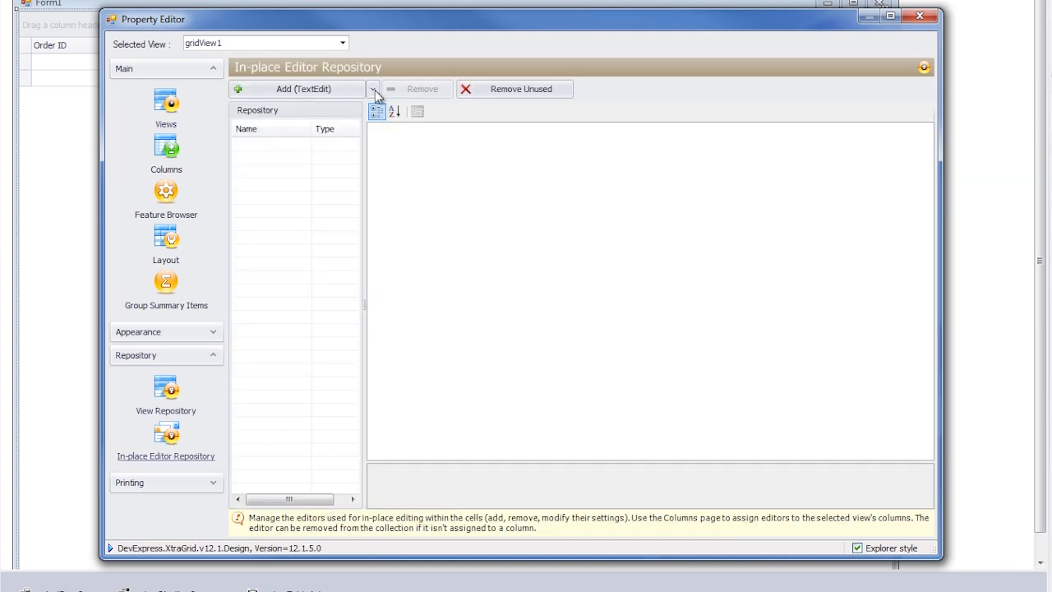
Step: Add a DateEdit editor, repositoryItemDateEdit1, from the Add dropdown
click(372, 88)
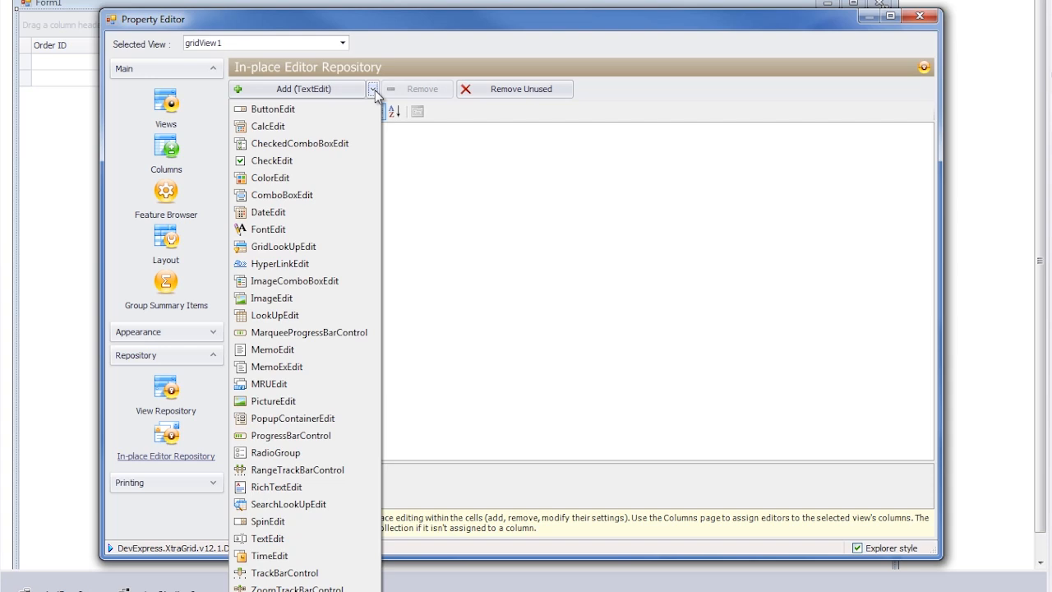
click(267, 212)
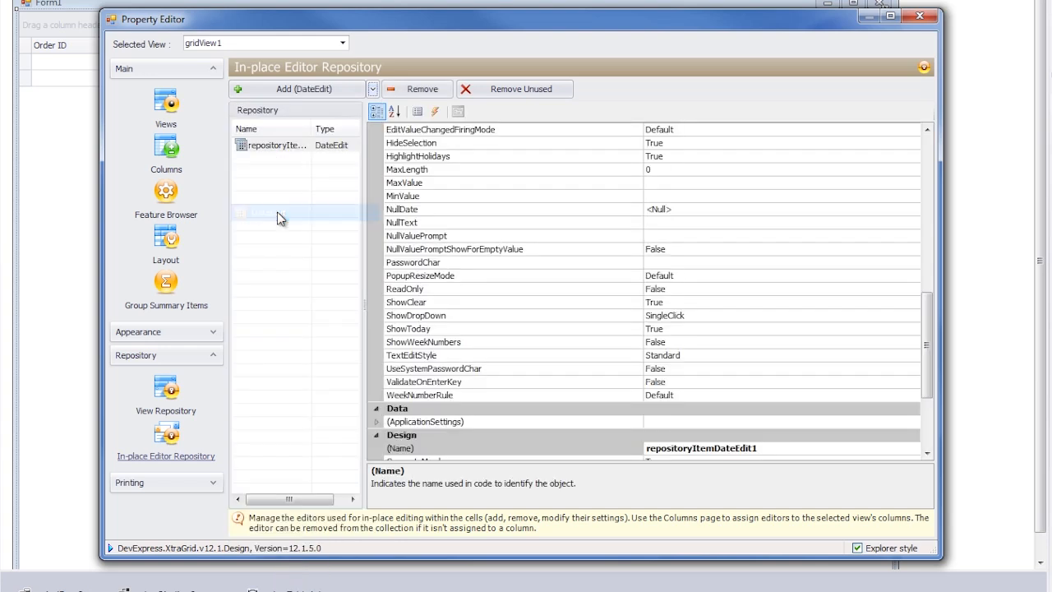
scroll(up, 3)
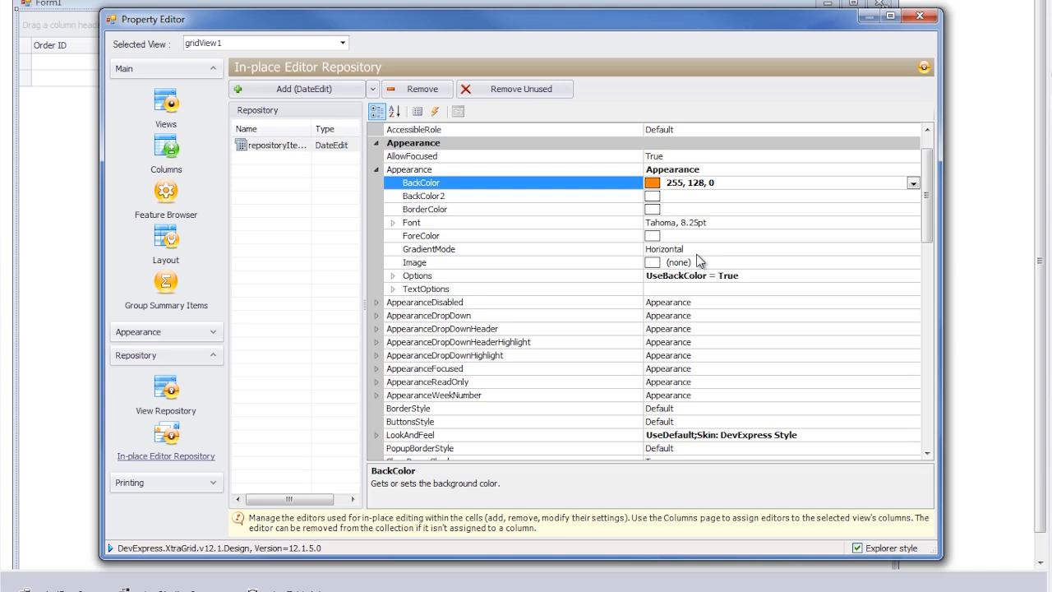
mouse_move(504, 233)
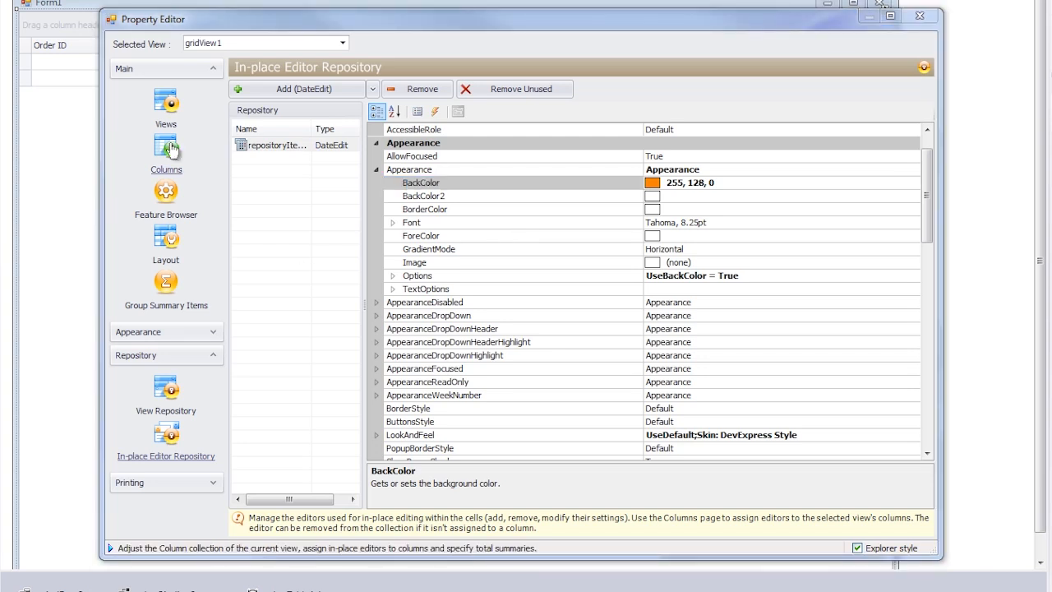
Step: Set colOrderDate's ColumnEdit to the existing repositoryItemDateEdit1 on the Columns page
click(166, 156)
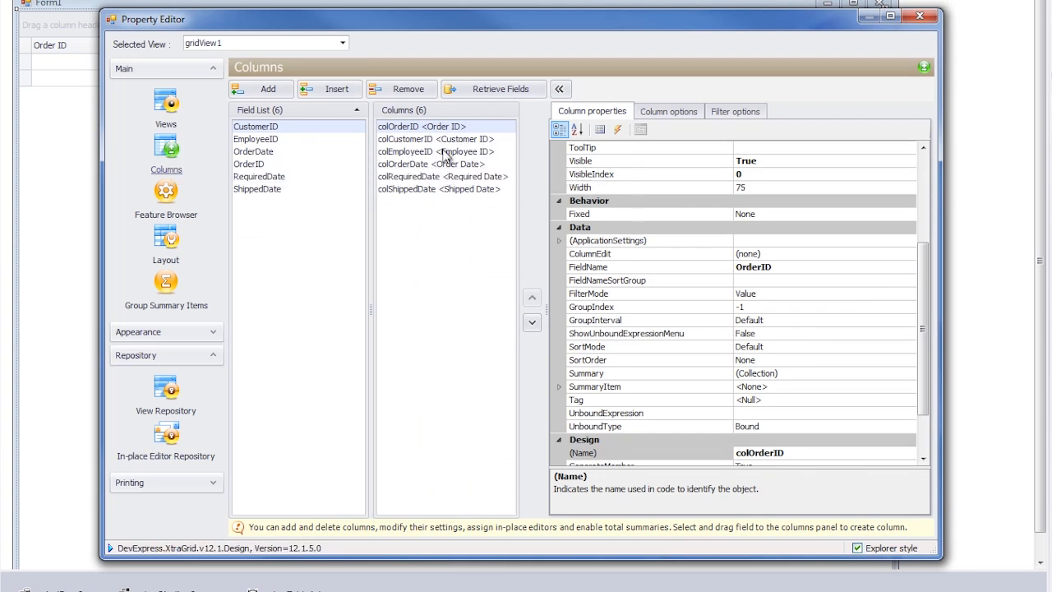
click(432, 164)
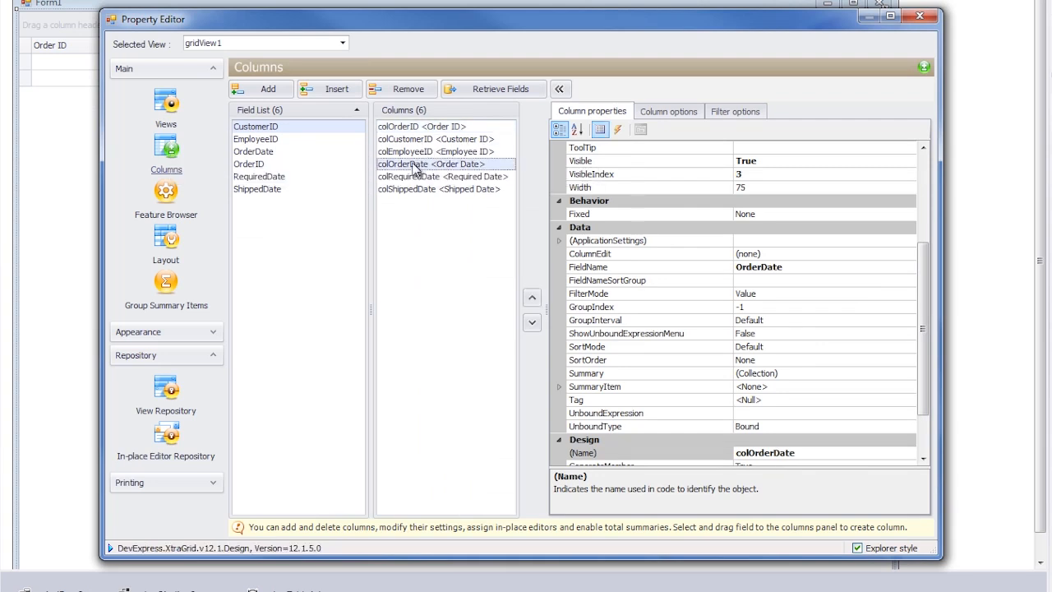
mouse_move(422, 194)
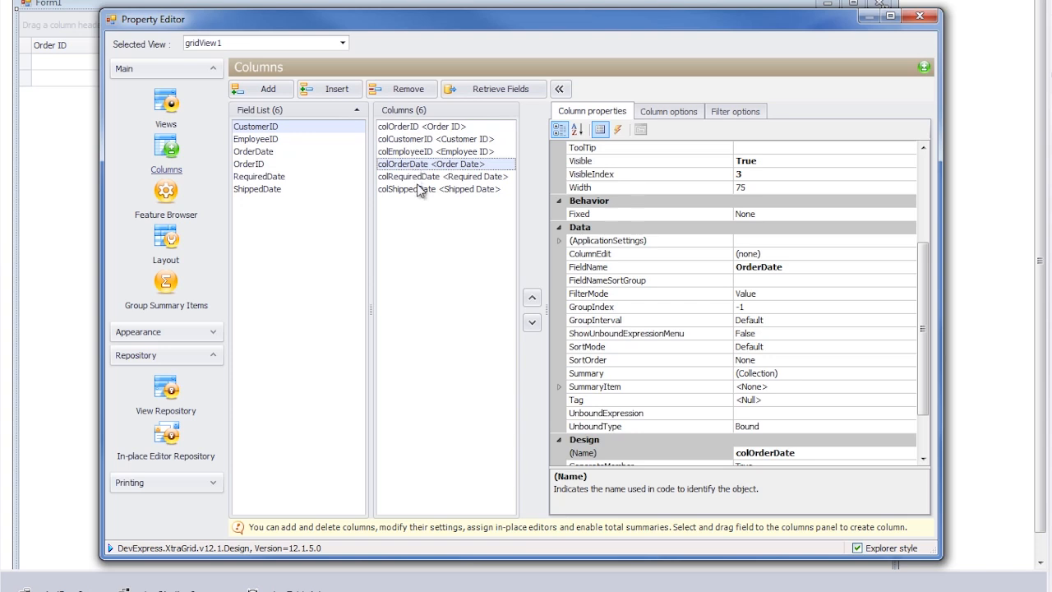
click(649, 253)
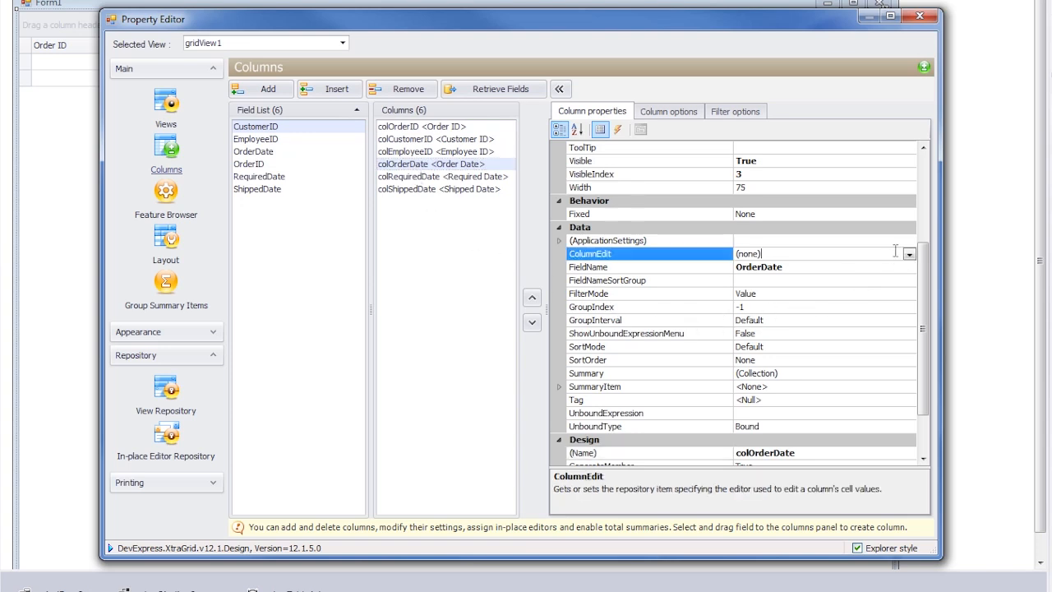
click(907, 253)
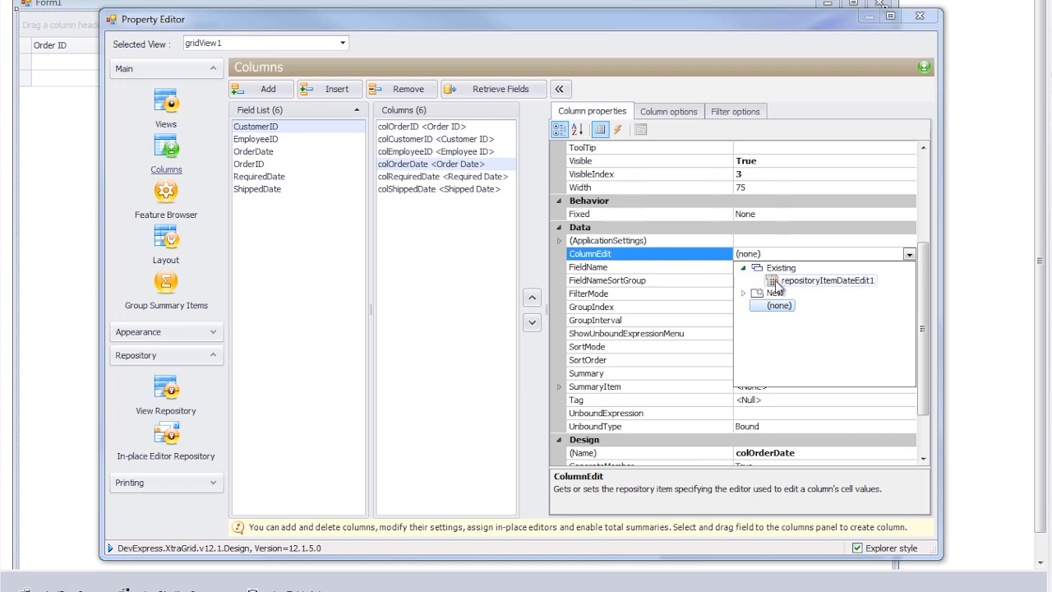
click(825, 280)
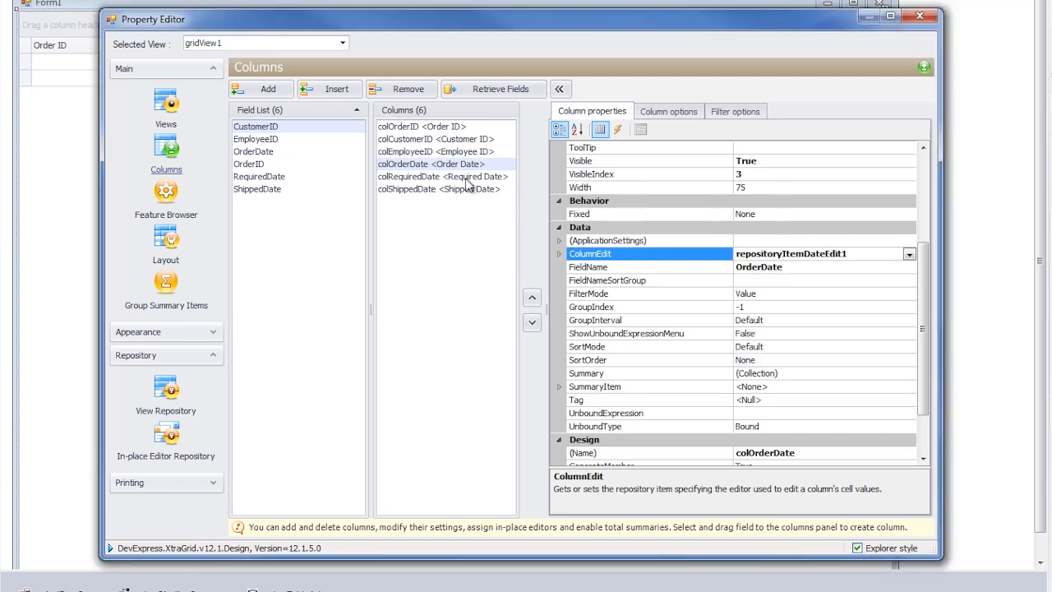
Step: Check the Required Date and Shipped Date columns, close the designer and run the form
click(908, 253)
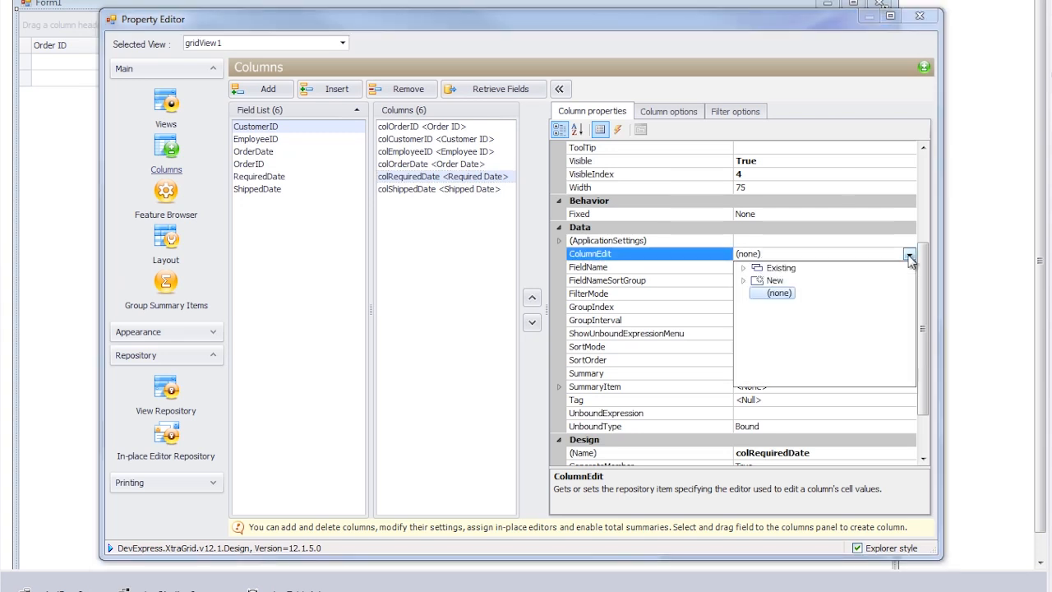
click(438, 189)
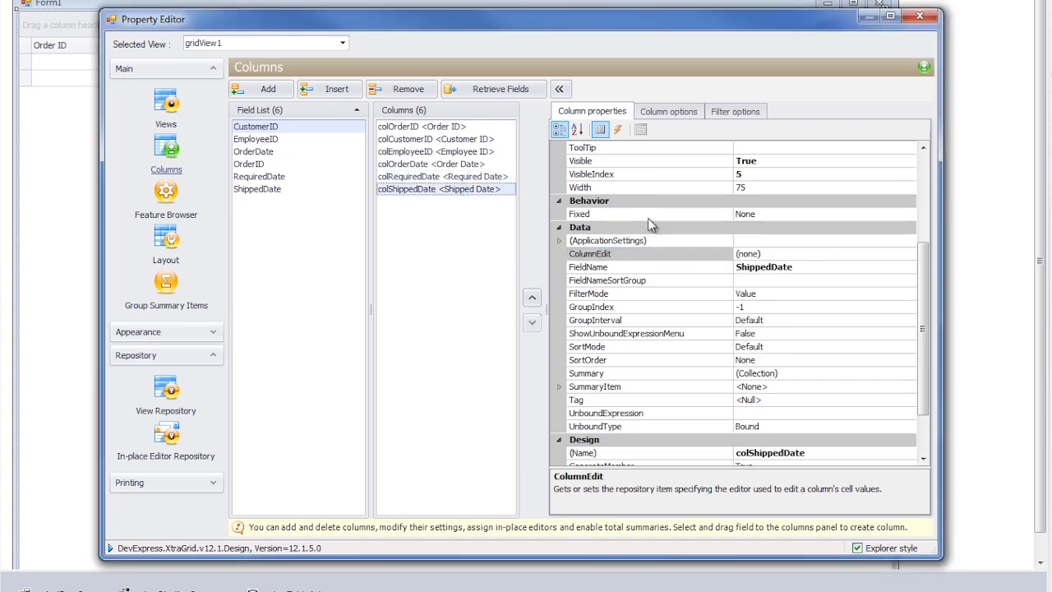
click(908, 253)
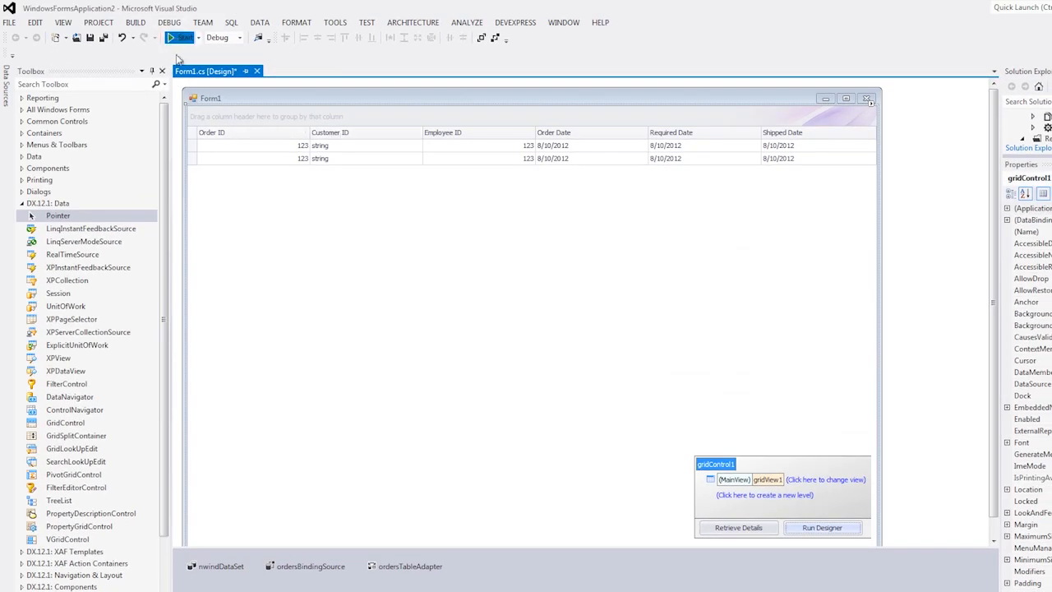
click(178, 37)
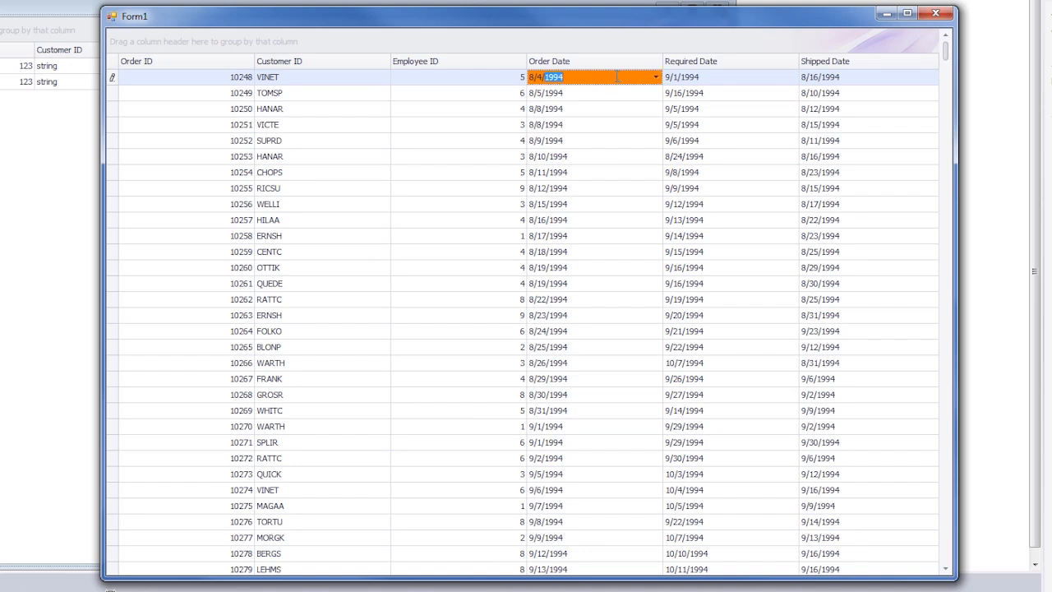
click(656, 76)
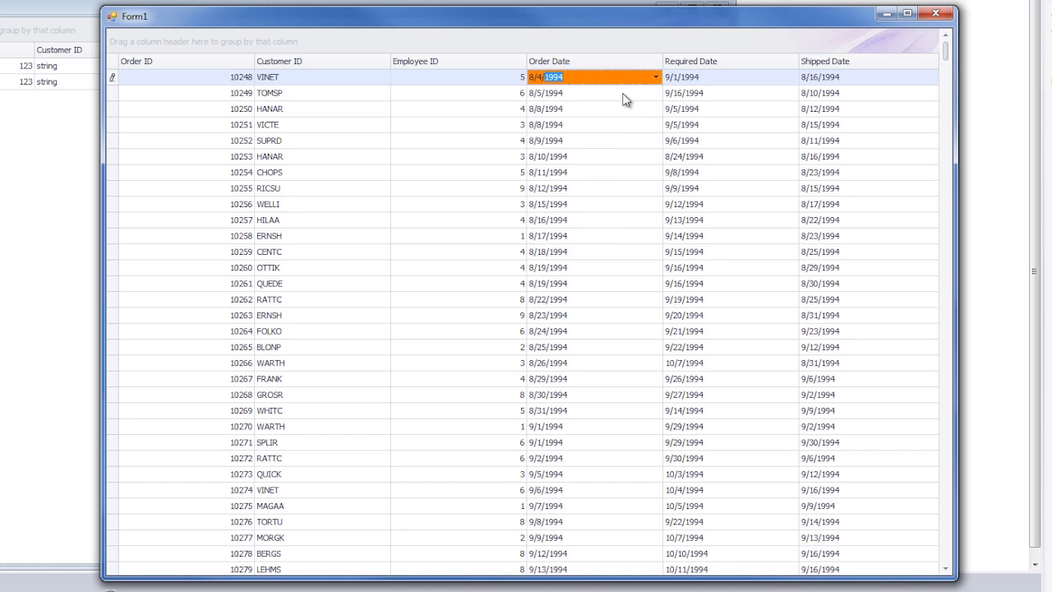
click(591, 93)
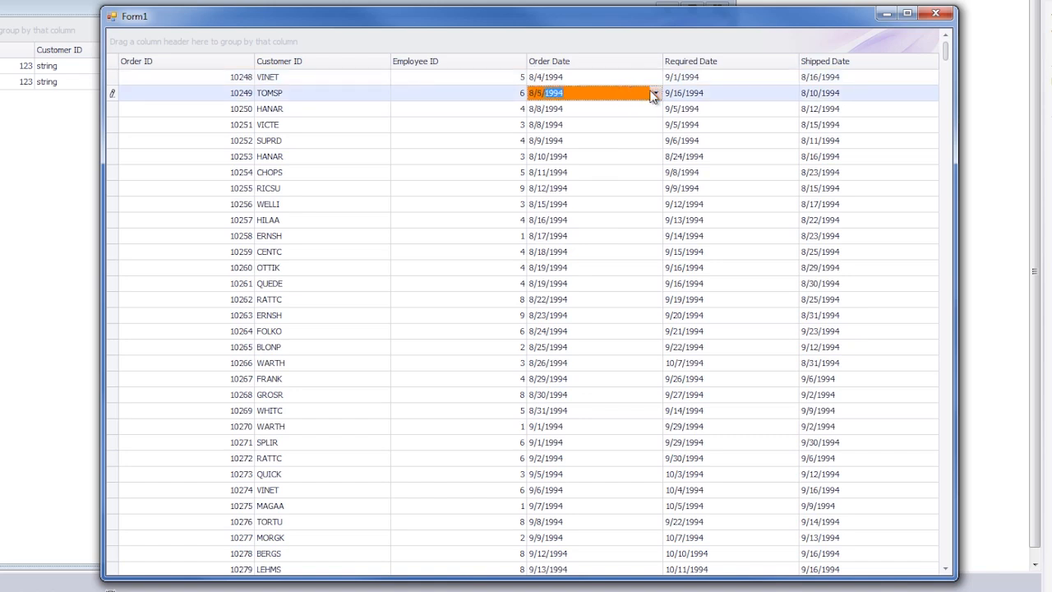